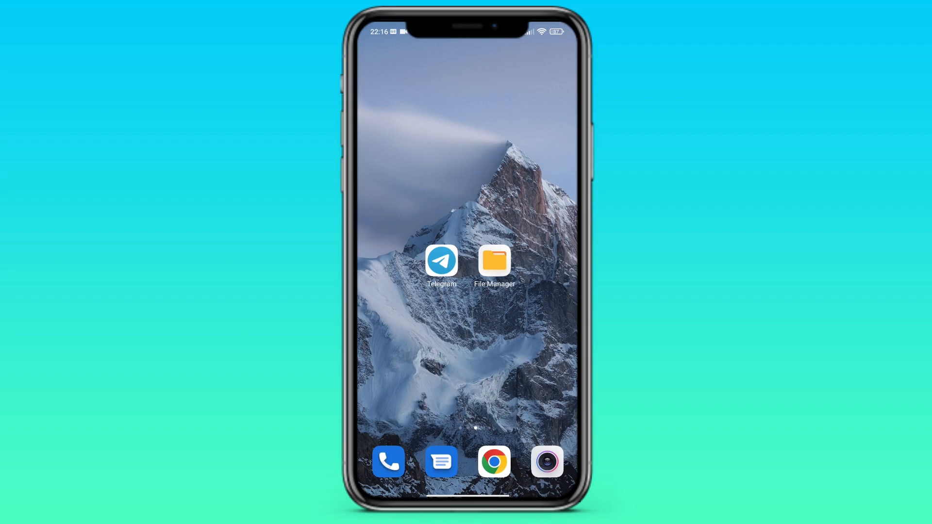
Launch Telegram on the phone and return from the bolev chat to the chat list
left_click(440, 260)
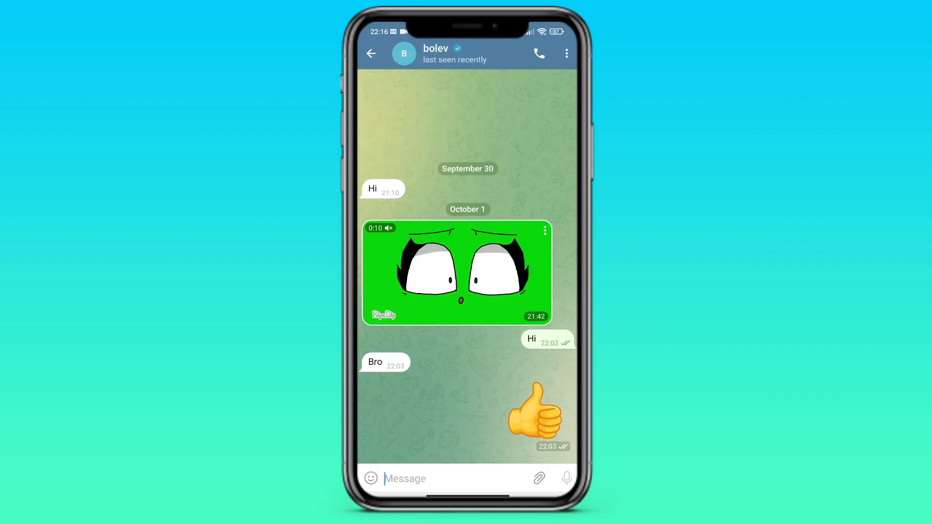
left_click(371, 53)
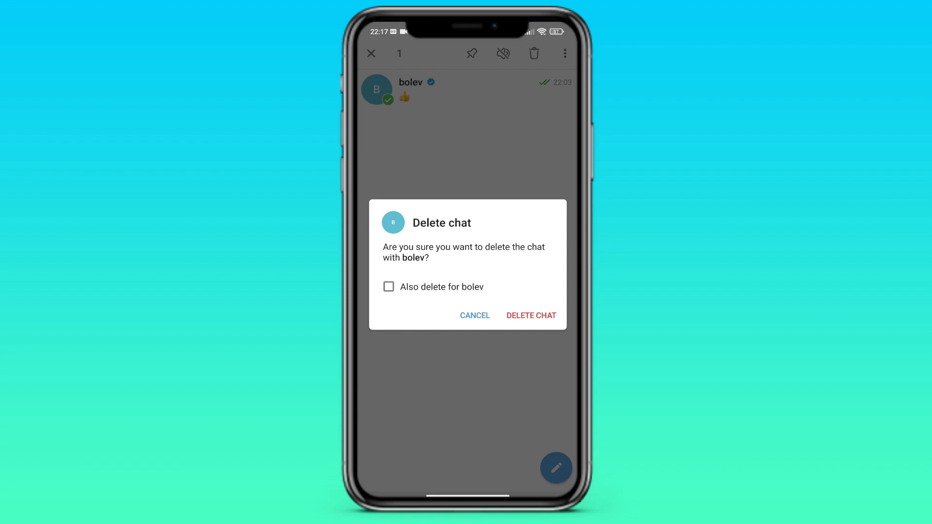
Confirm deleting the bolev chat, undo it from the 'Chat deleted' bar, then go home
left_click(530, 316)
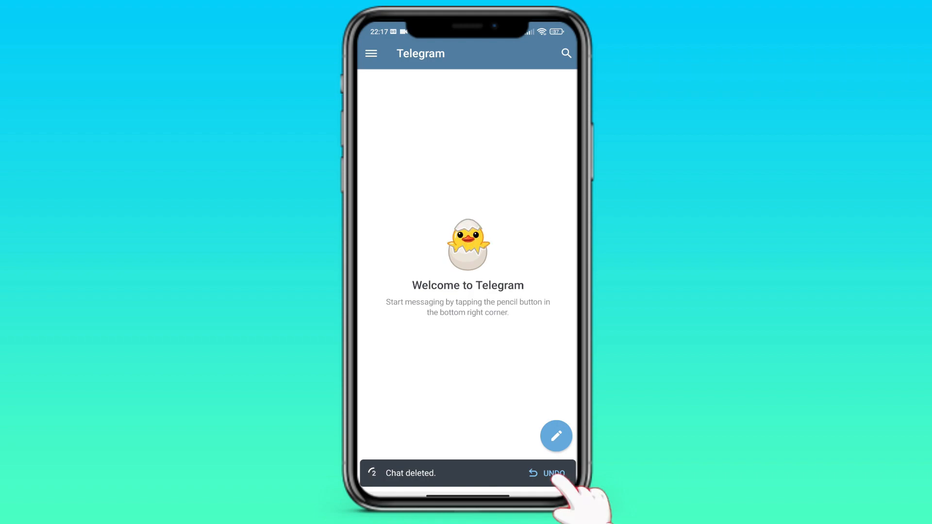
left_click(552, 473)
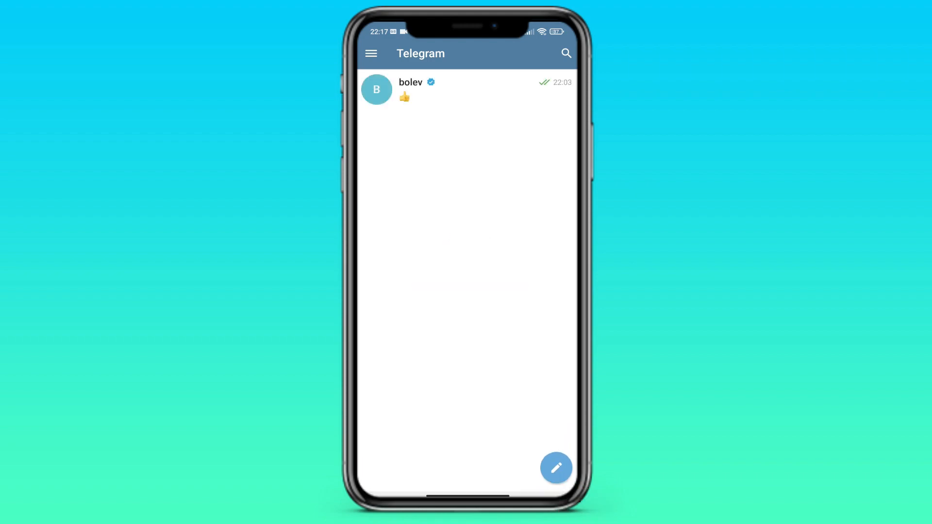
left_click(409, 89)
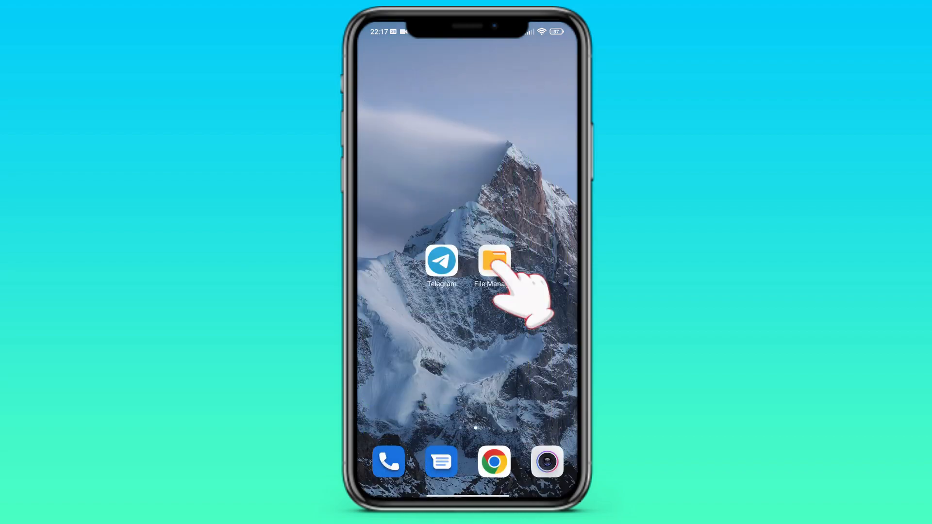
Browse Download > Telegram in the phone's File Manager, finding the folder empty
left_click(494, 261)
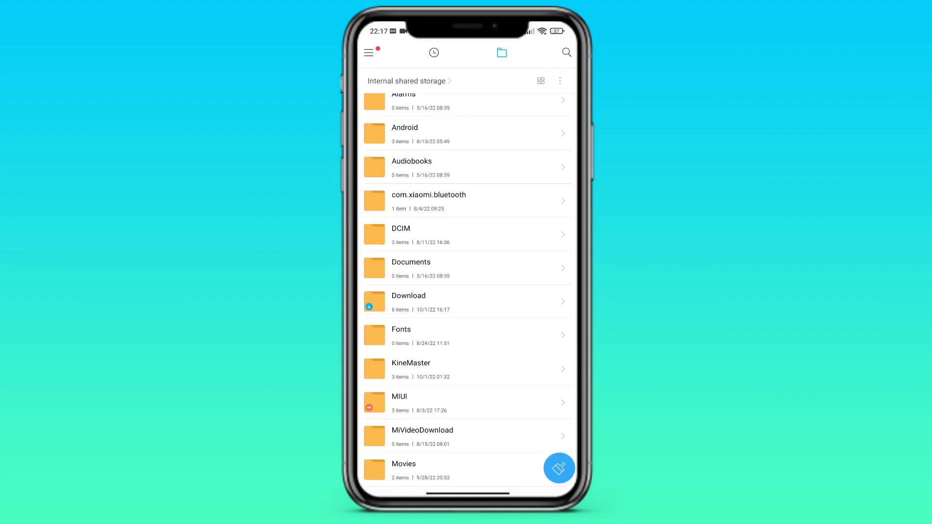
left_click(409, 301)
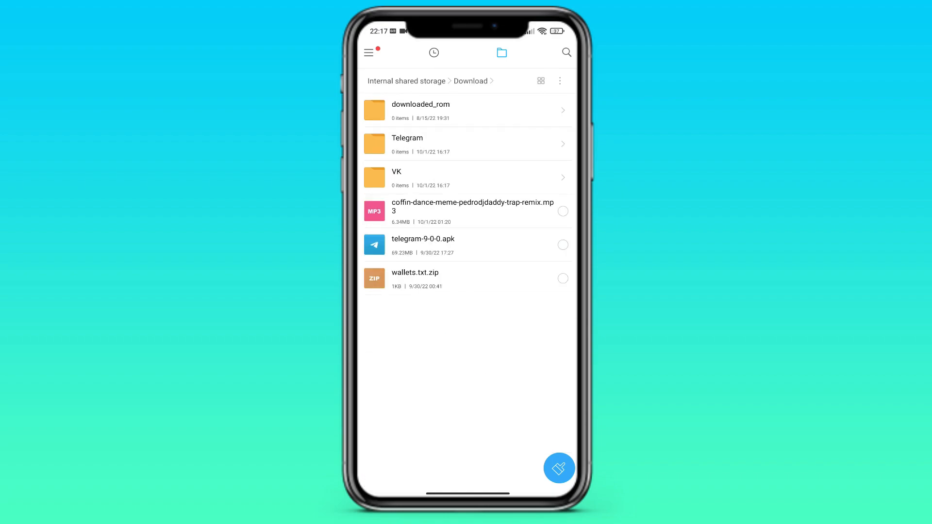
left_click(406, 144)
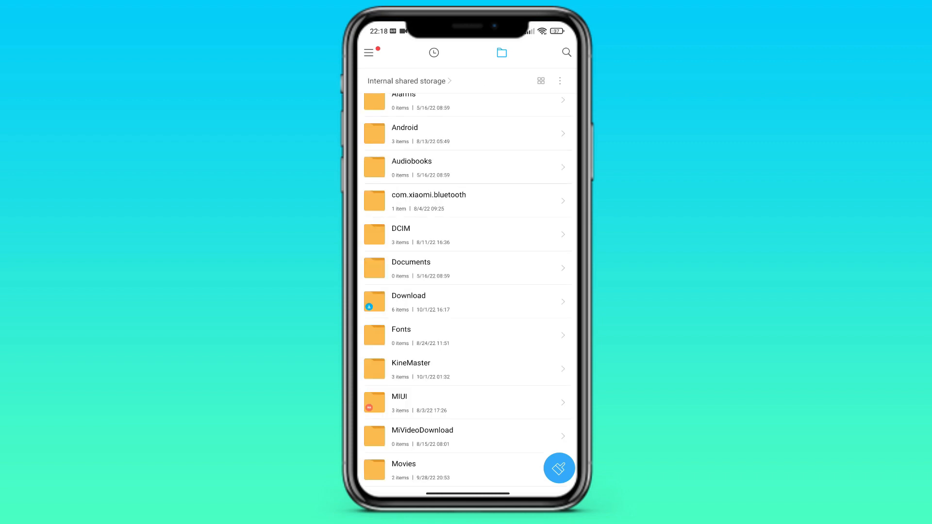
Check Pictures/Telegram (empty) and Movies/Telegram, which holds the two MP4 videos
scroll("down", 3)
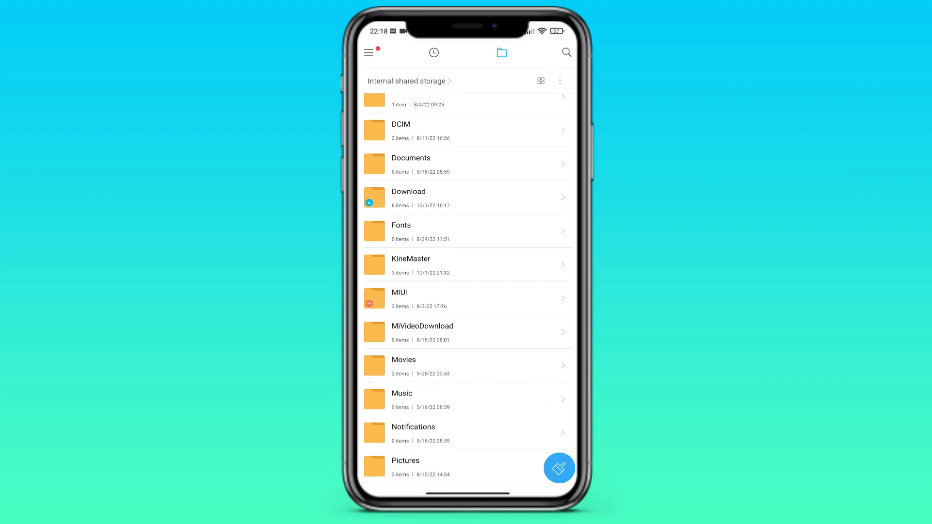
scroll("down", 3)
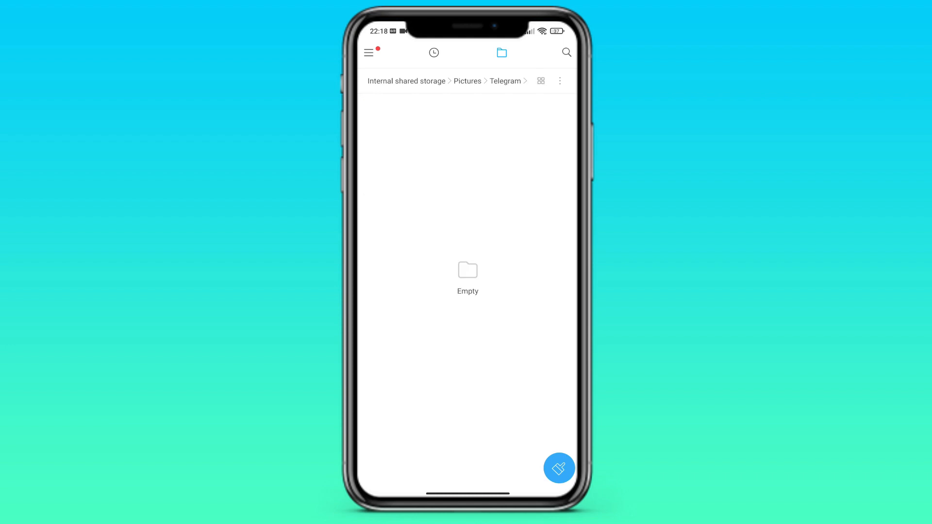
left_click(406, 81)
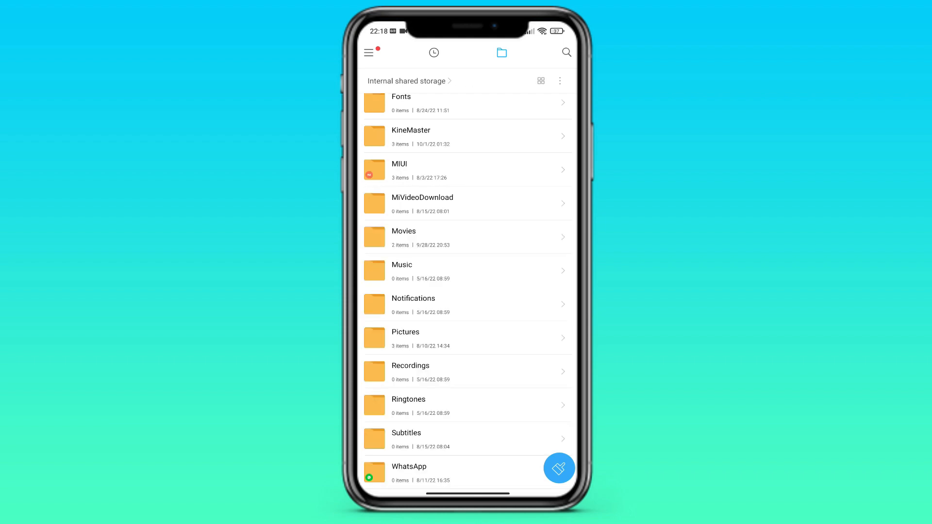
left_click(404, 237)
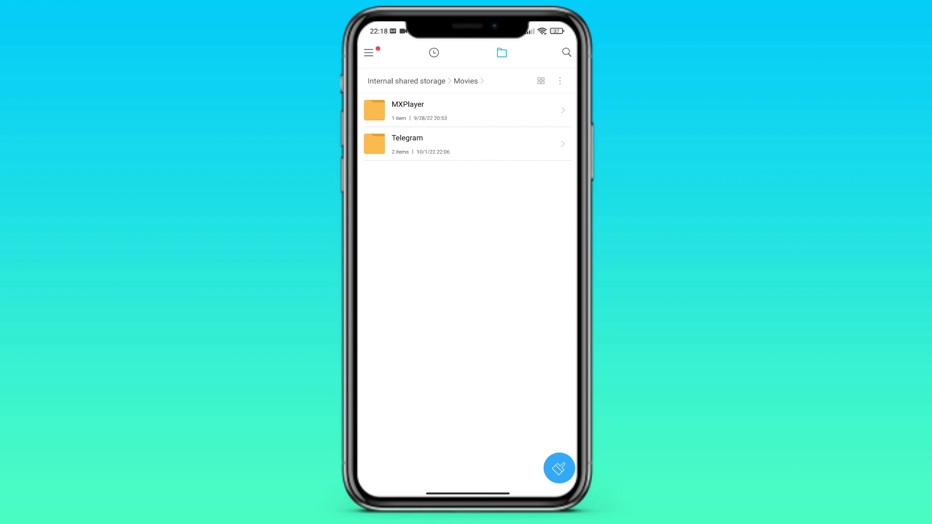
left_click(407, 144)
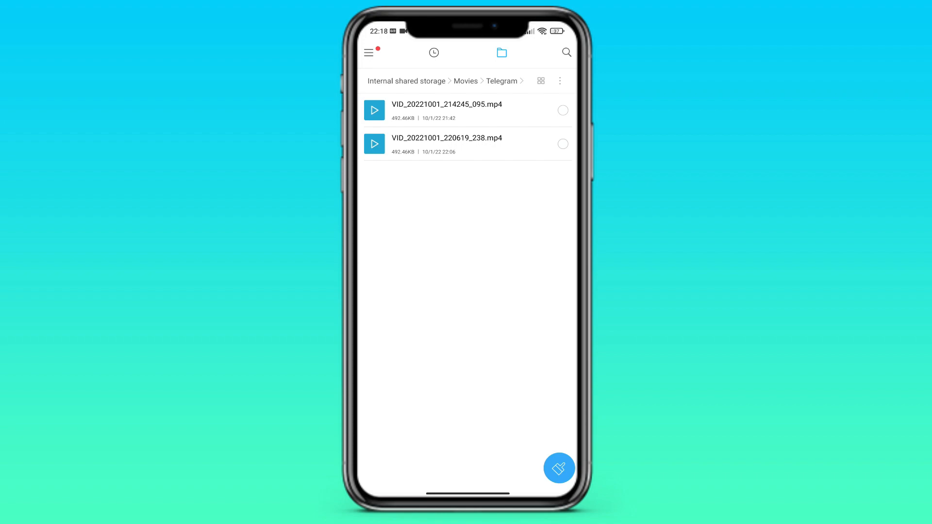
left_click(465, 81)
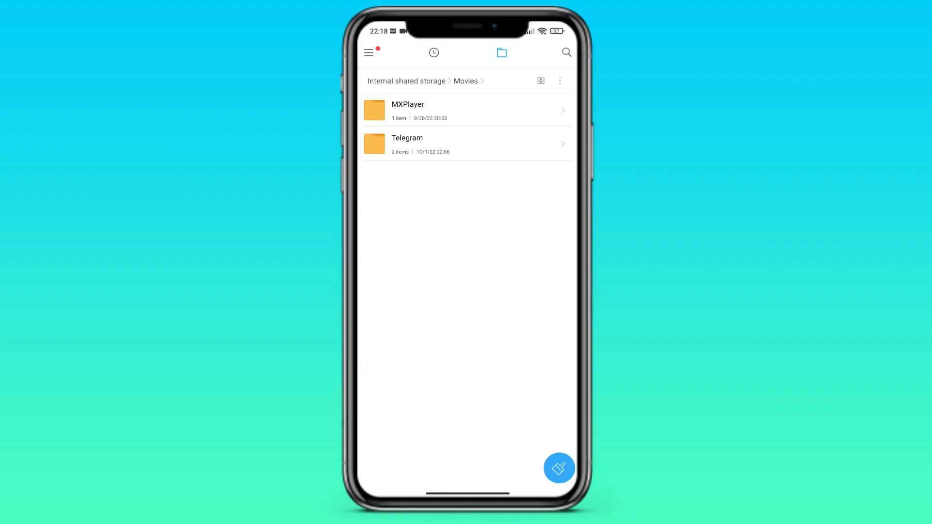
left_click(407, 81)
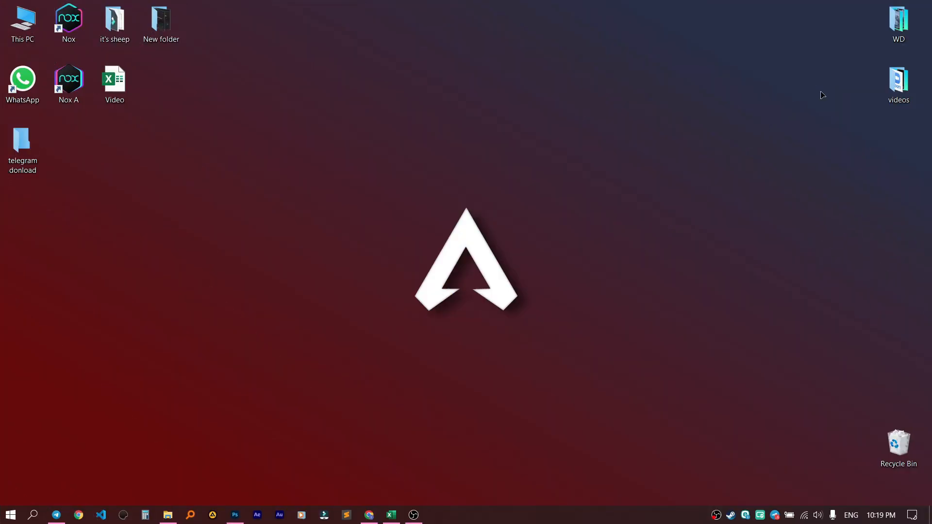
mouse_move(8, 512)
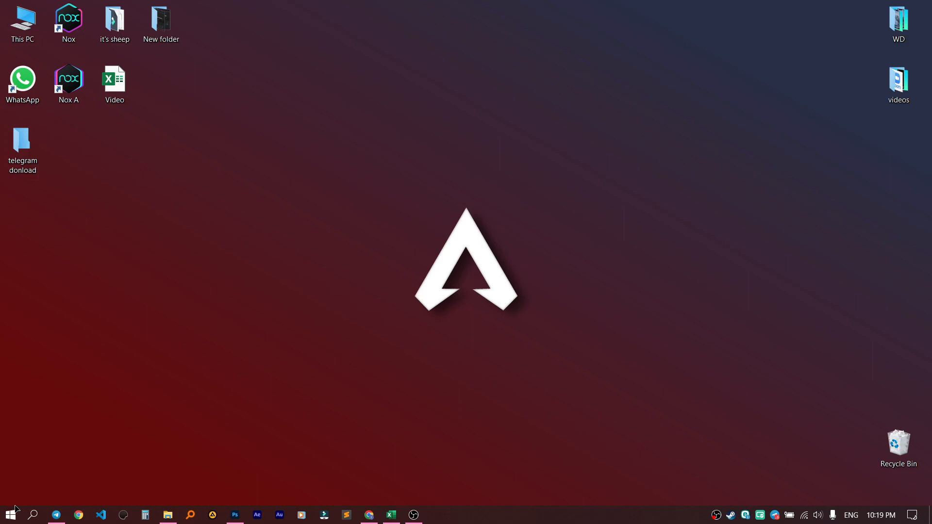
Launch Telegram Desktop from the taskbar and show the bolev chat's three-dot options menu
left_click(57, 515)
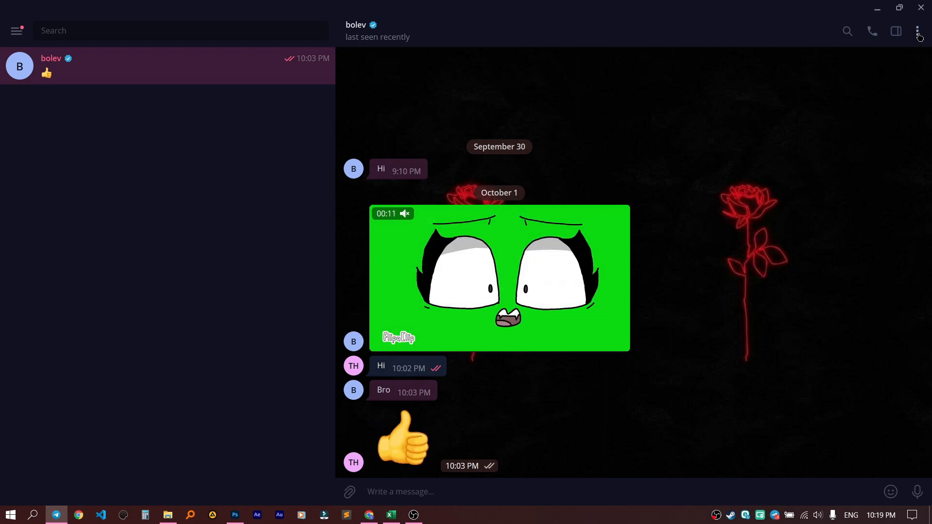
left_click(917, 31)
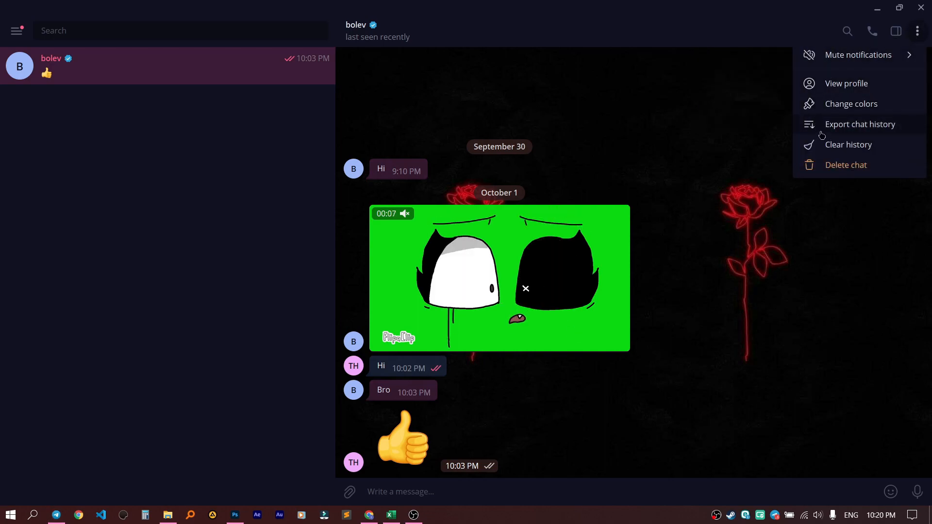
Export the chat history as HTML with videos, voice messages, files and a 4000 MB size limit
left_click(859, 123)
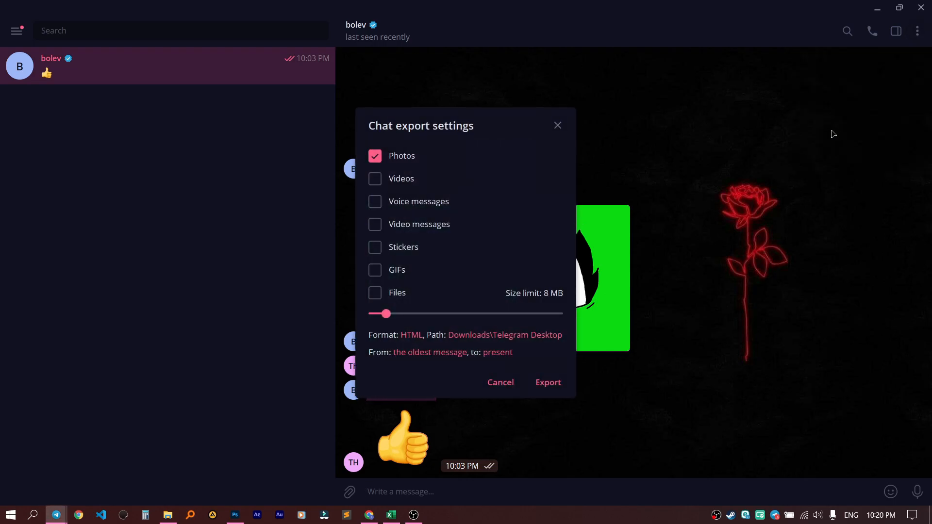
mouse_move(516, 249)
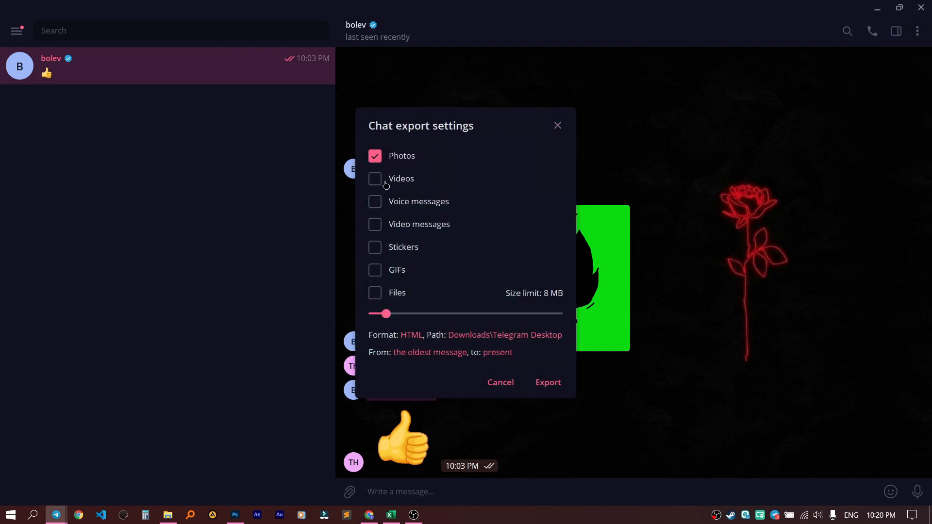
left_click(375, 179)
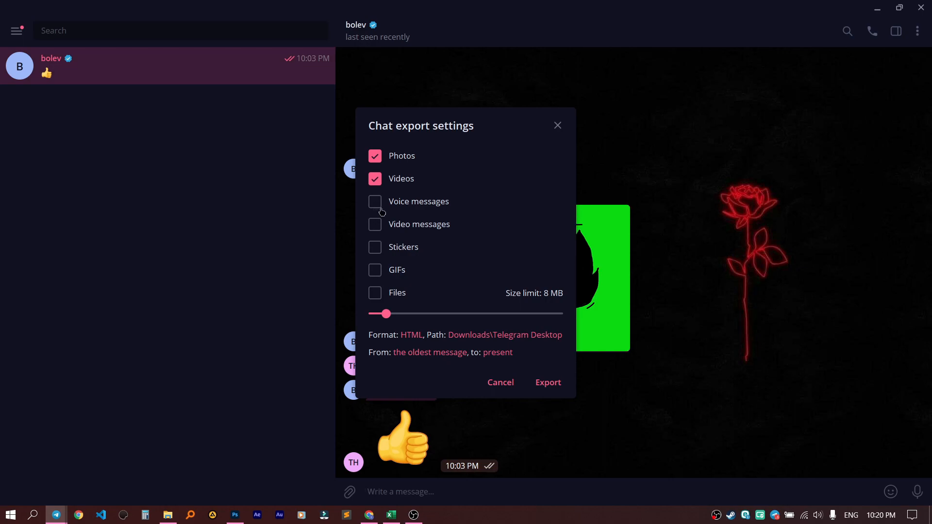
left_click(374, 224)
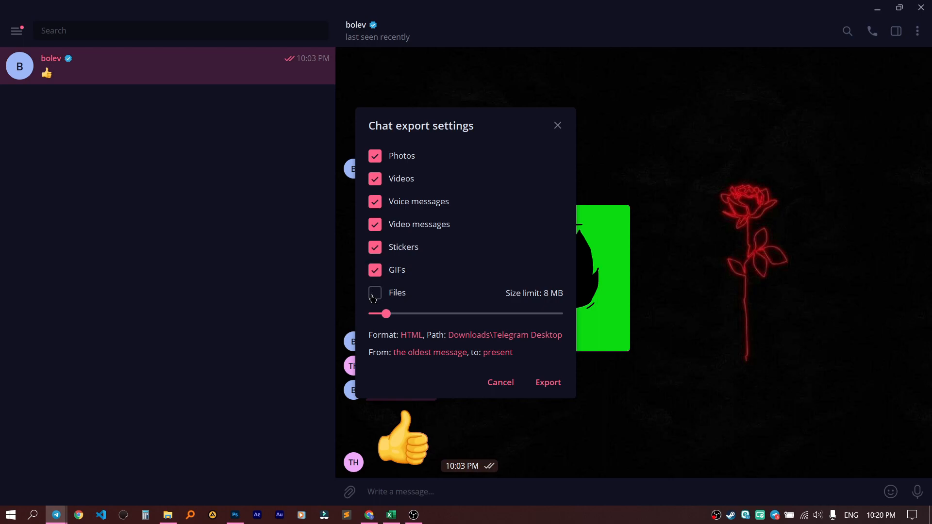
left_click(375, 292)
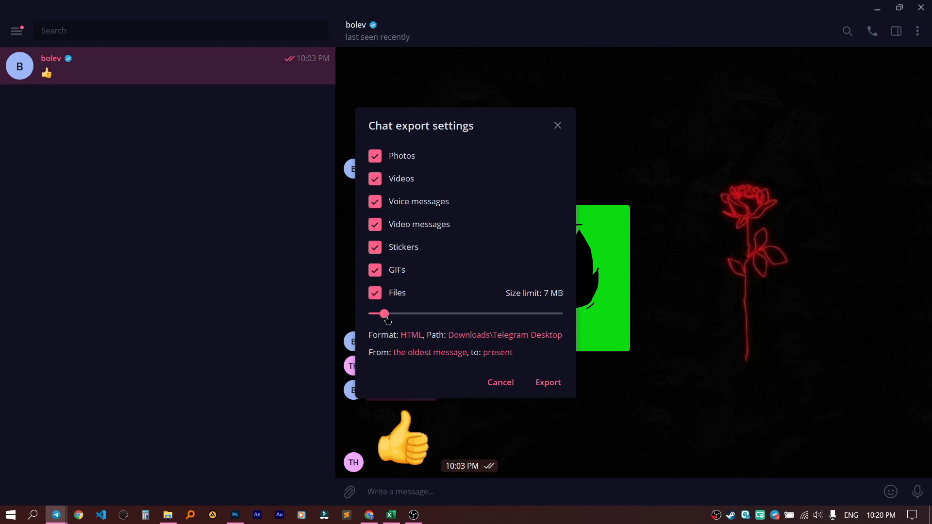
left_click_drag(384, 313, 557, 313)
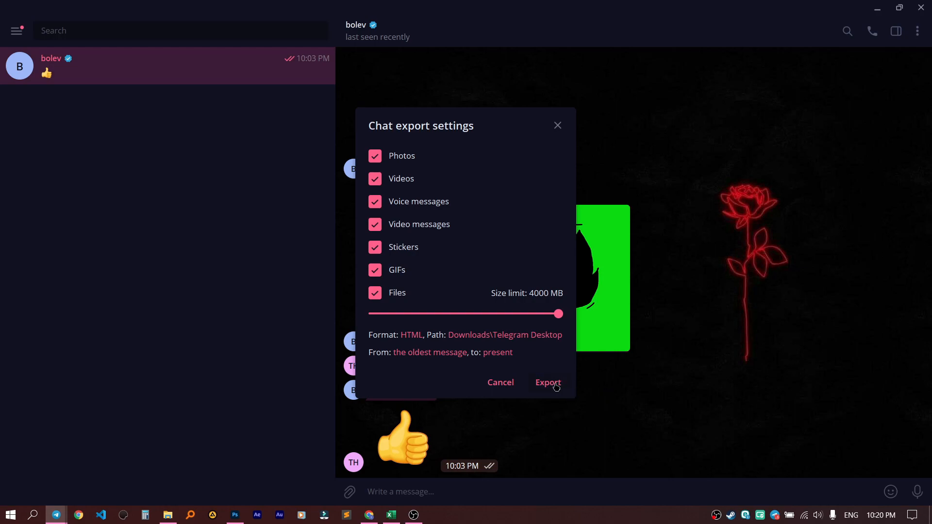
mouse_move(470, 349)
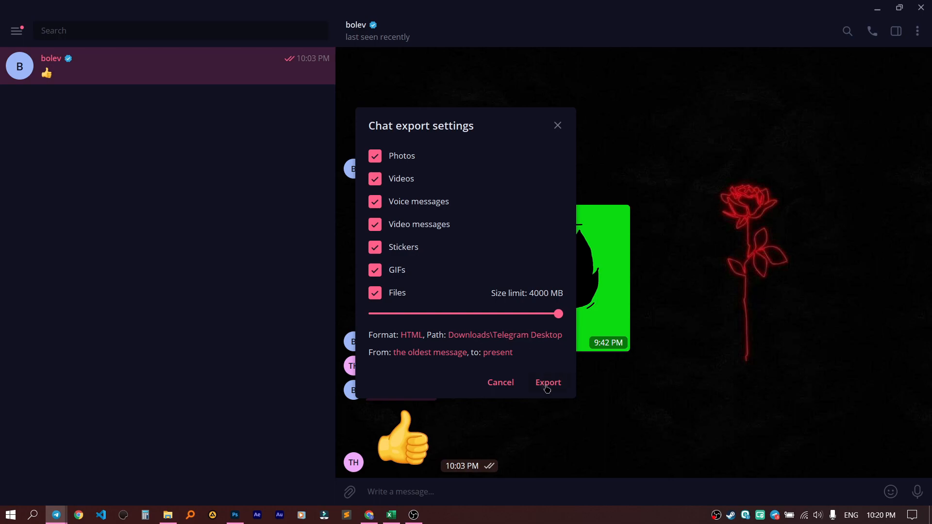
left_click(547, 382)
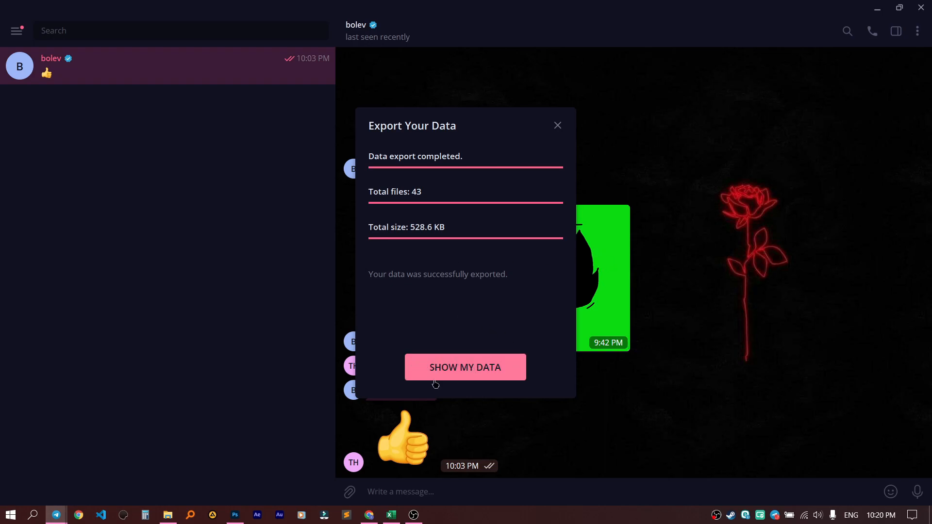
Show the ChatExport folder and view messages.html in the browser
left_click(465, 367)
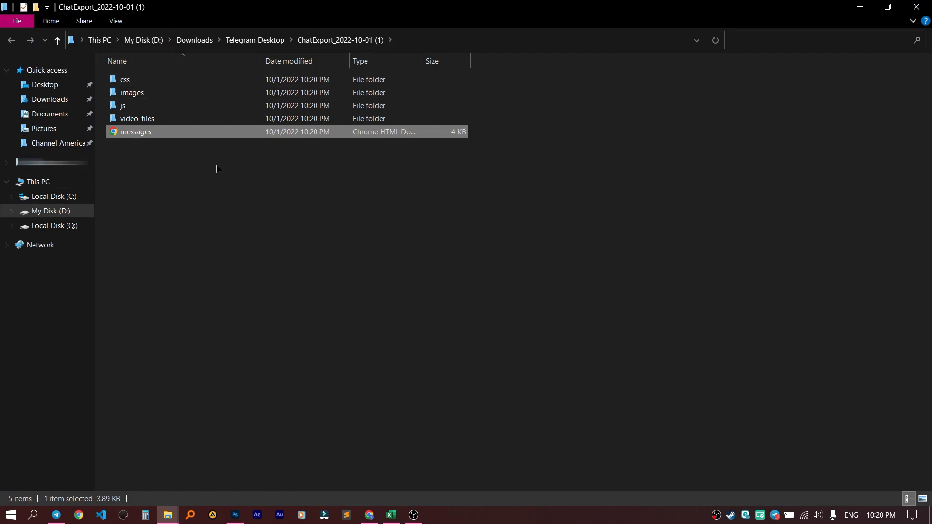
mouse_move(148, 139)
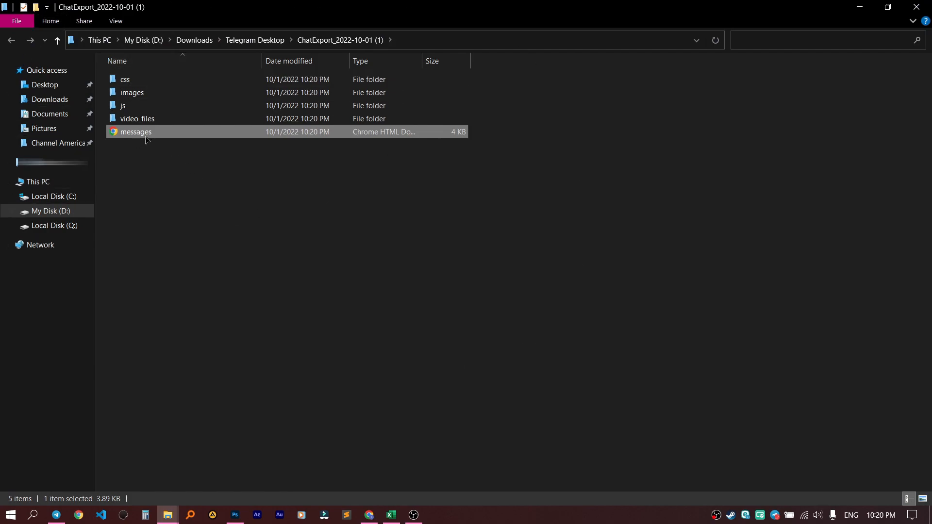
mouse_move(142, 134)
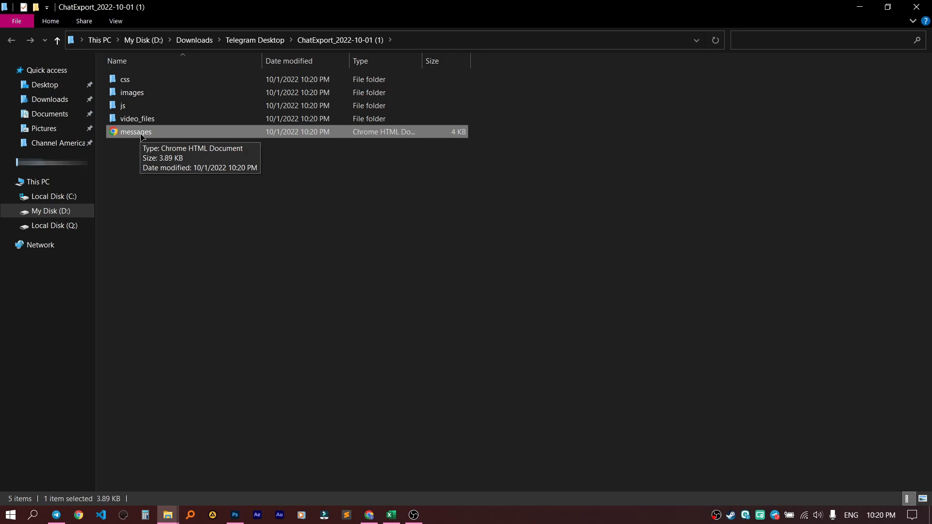
double_click(134, 131)
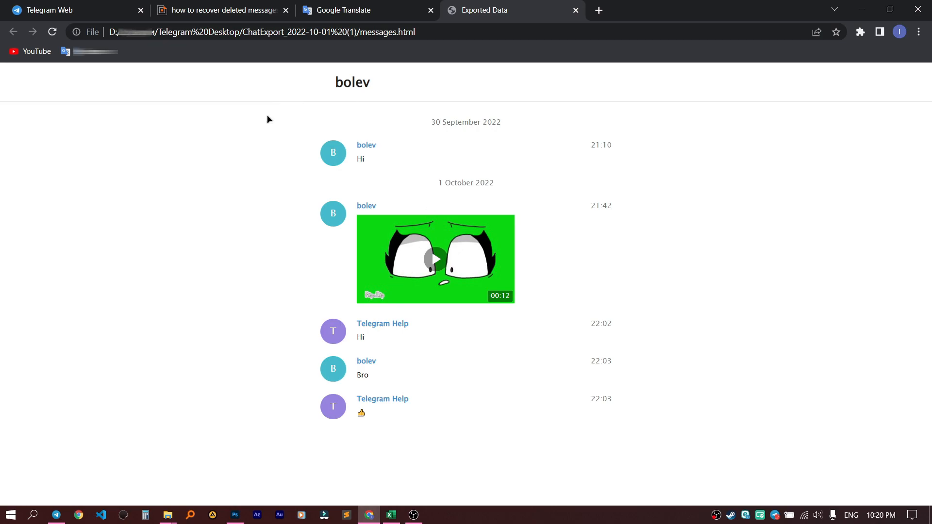
mouse_move(362, 402)
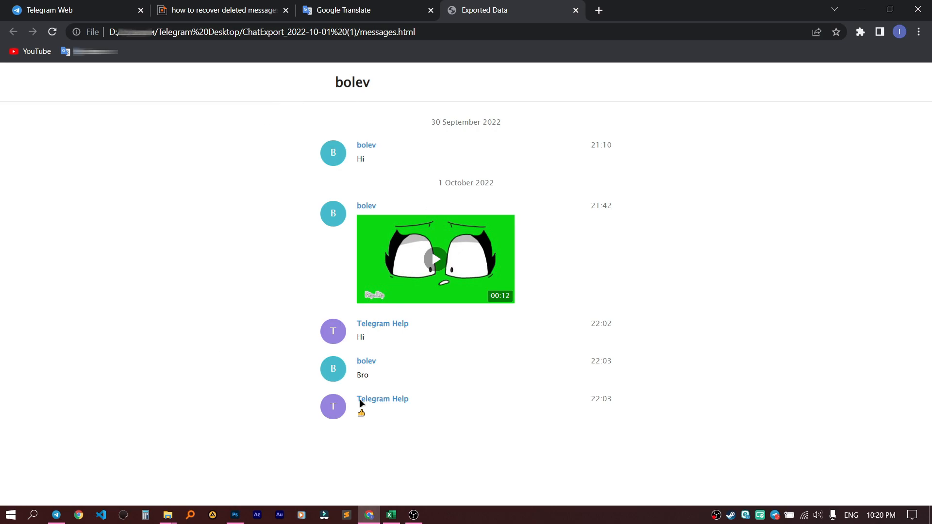
mouse_move(290, 142)
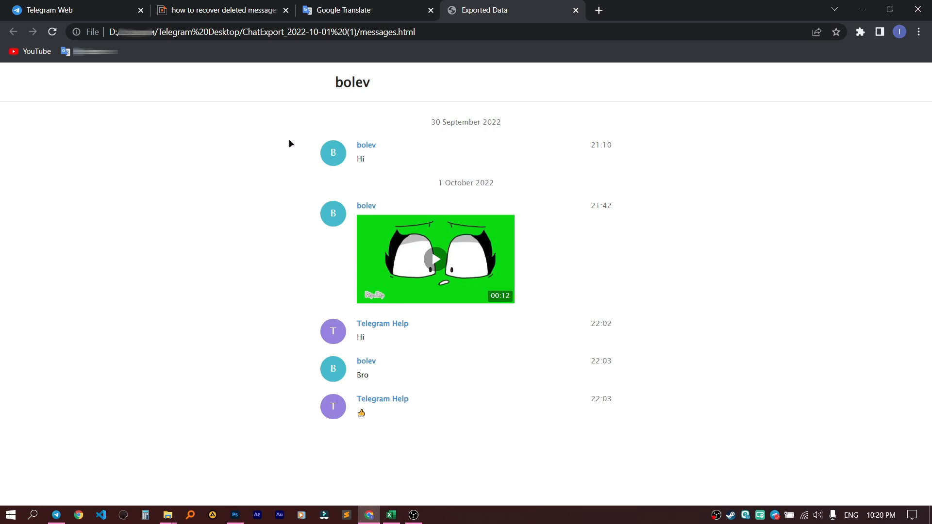
mouse_move(362, 316)
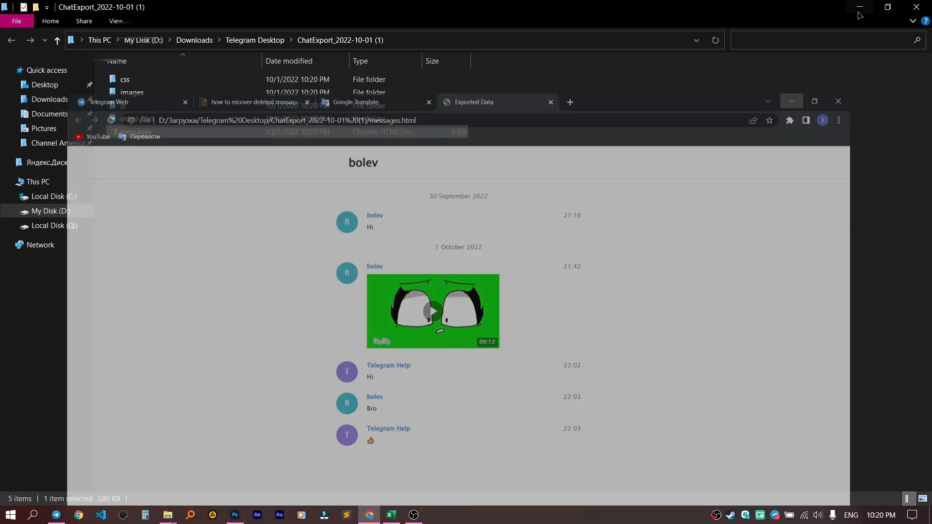
Delete the bolev chat in Telegram Desktop with 'Also delete for' kept ticked
left_click(56, 515)
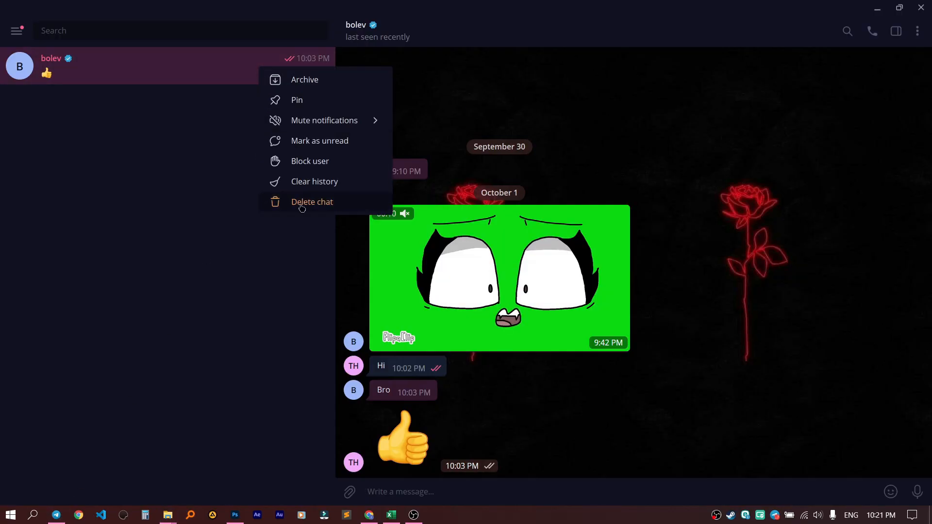
left_click(312, 202)
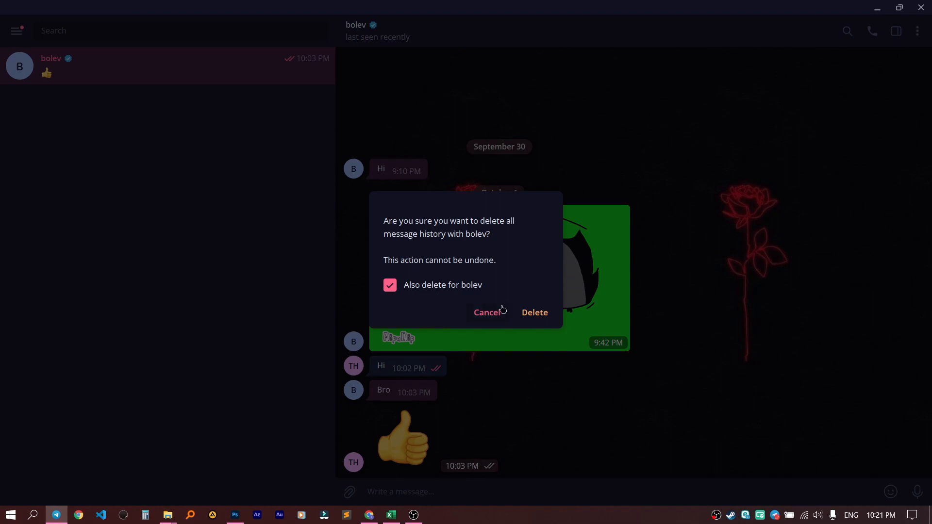
left_click(533, 311)
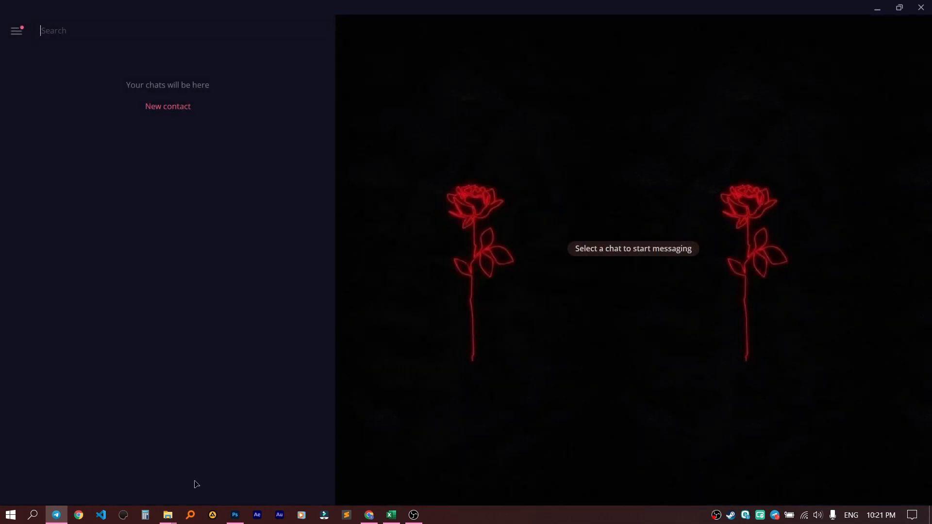
Reopen messages.html from File Explorer in Chrome, still showing the full conversation
left_click(167, 518)
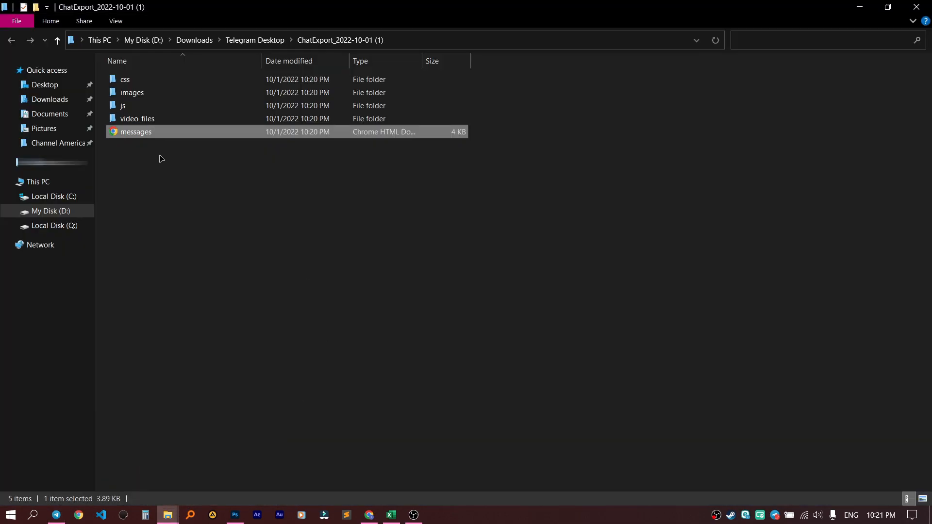
double_click(136, 131)
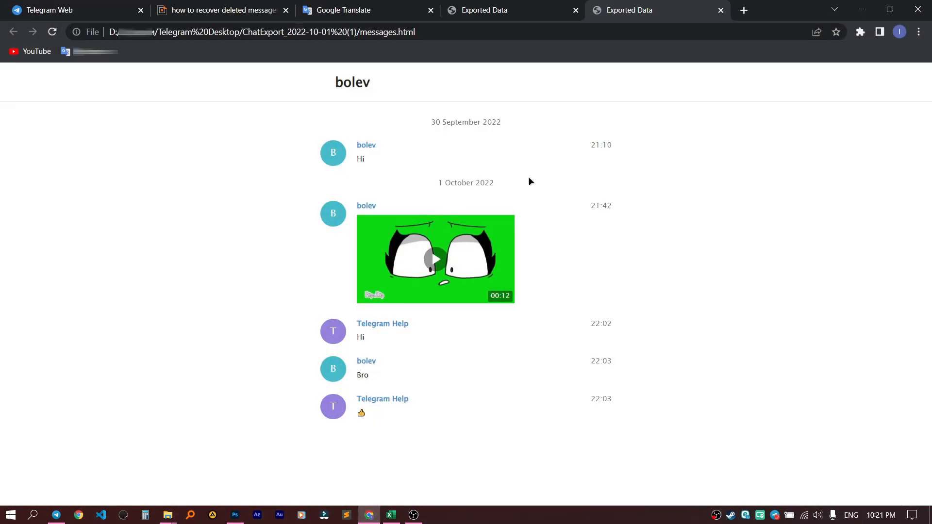
mouse_move(375, 373)
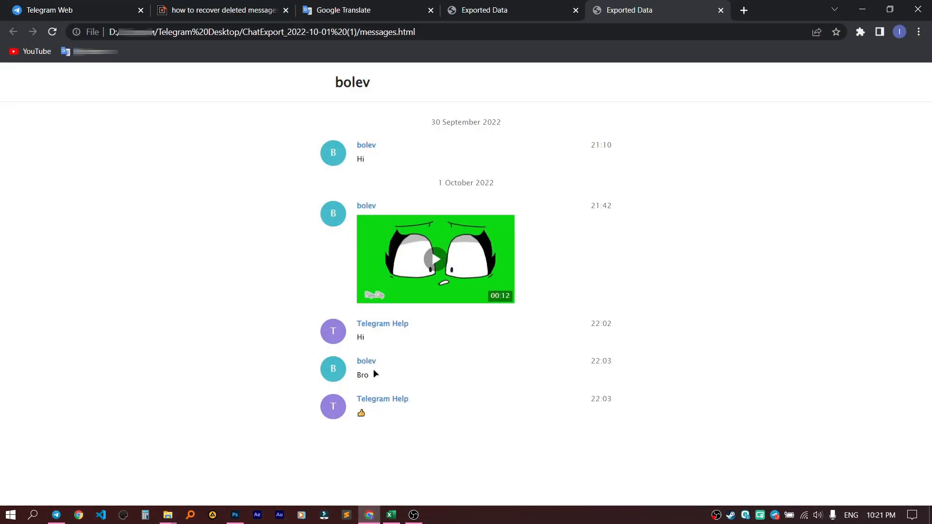